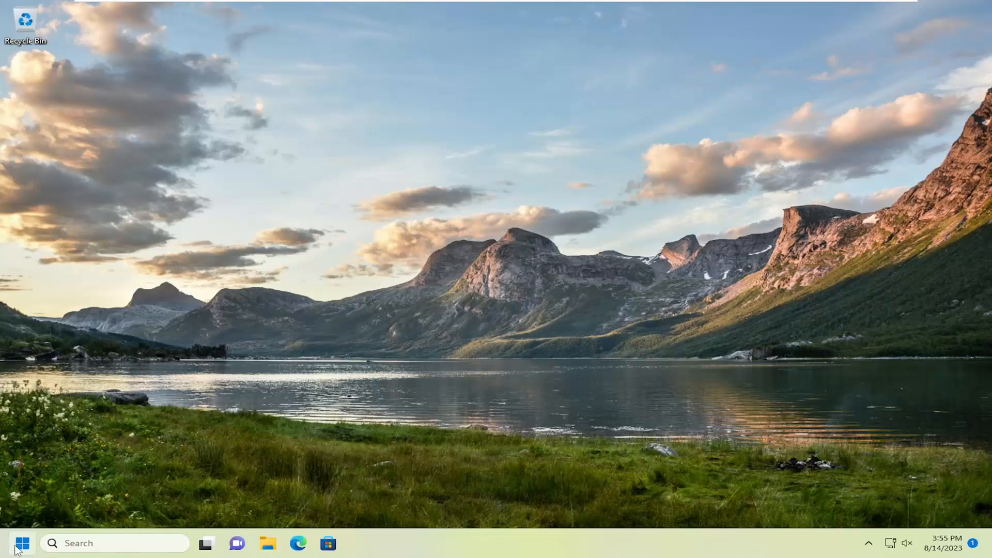
Run the wsreset command from Start search to clear the Microsoft Store cache.
text(wsreset)
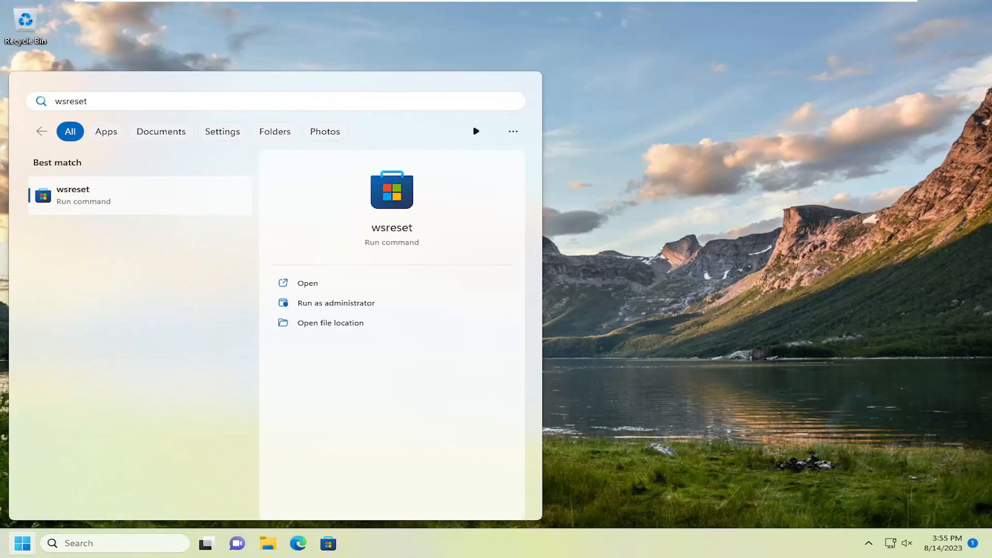
click(307, 283)
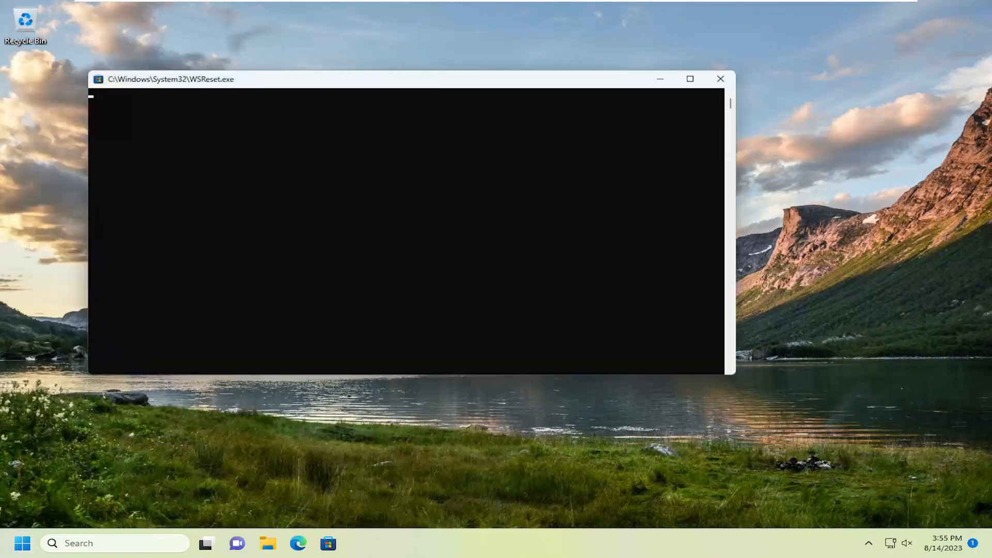
click(328, 543)
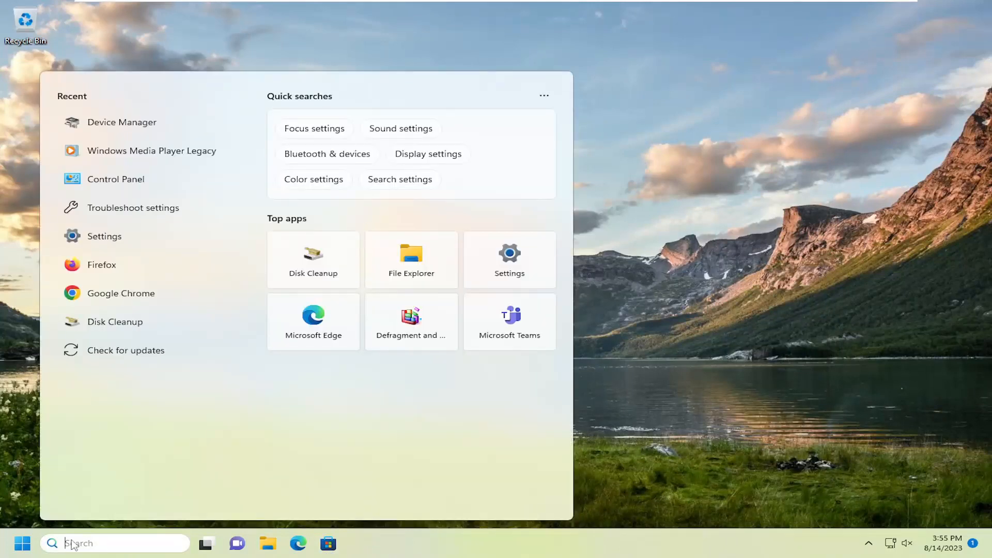
Launch Command Prompt as administrator from Start search and approve the UAC prompt.
text(cmd)
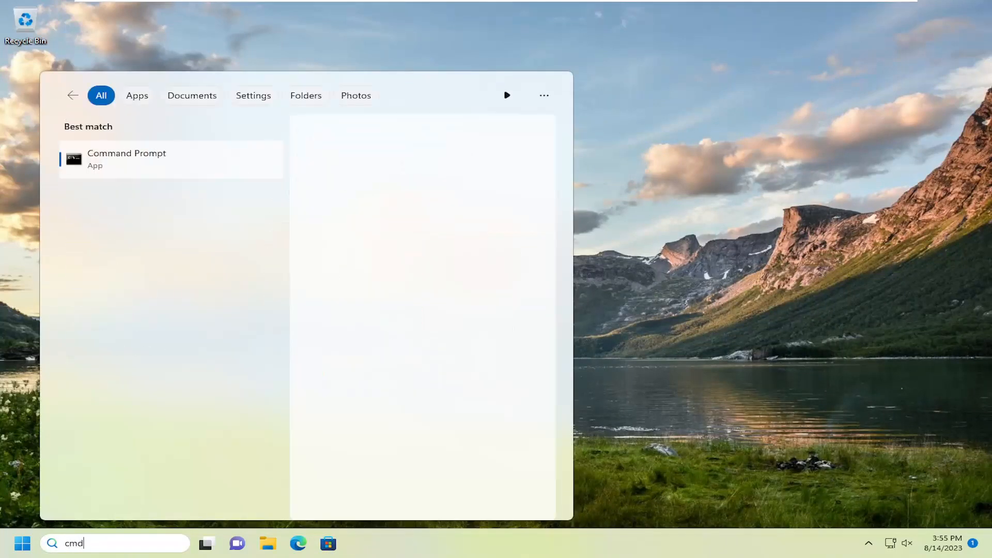
click(127, 158)
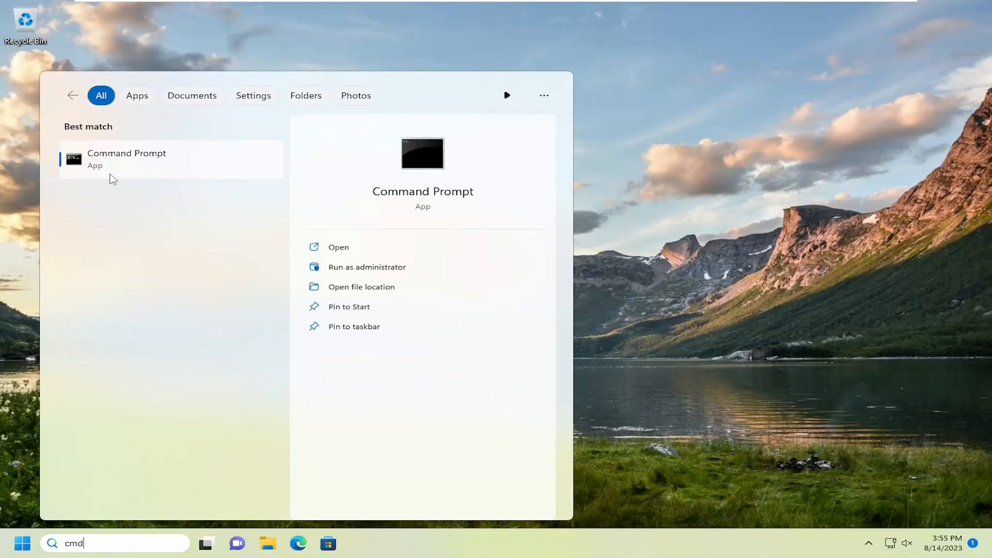
right_click(126, 158)
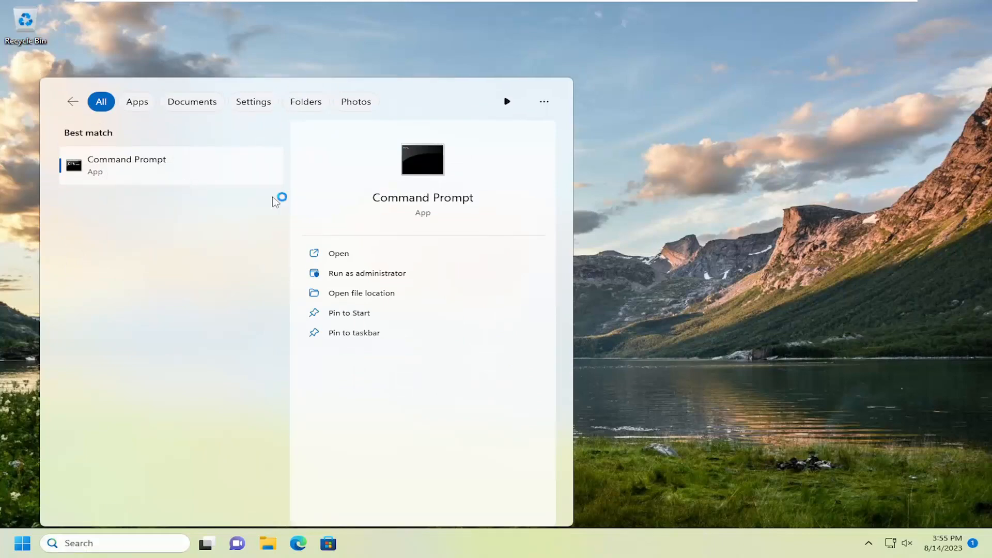
click(366, 272)
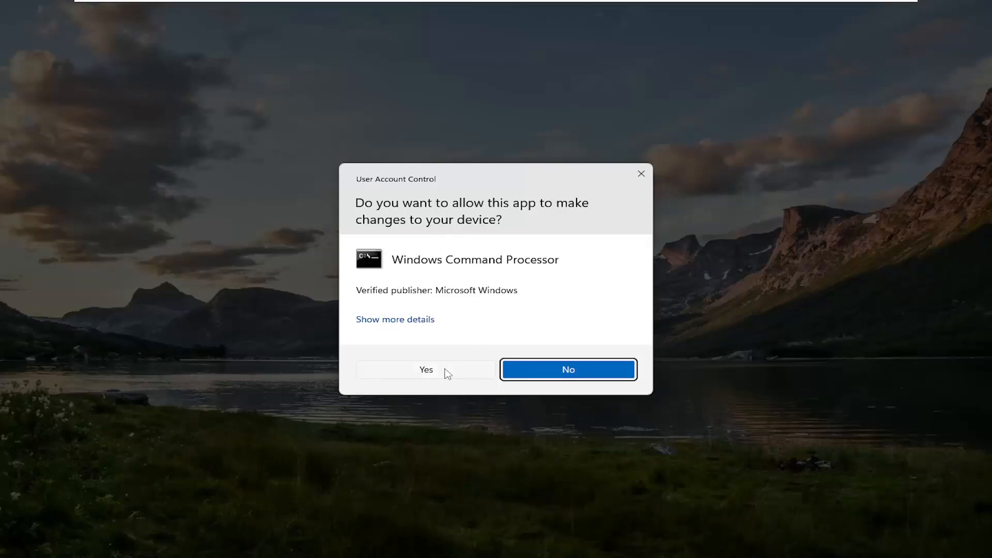
click(425, 370)
text(sfc /s)
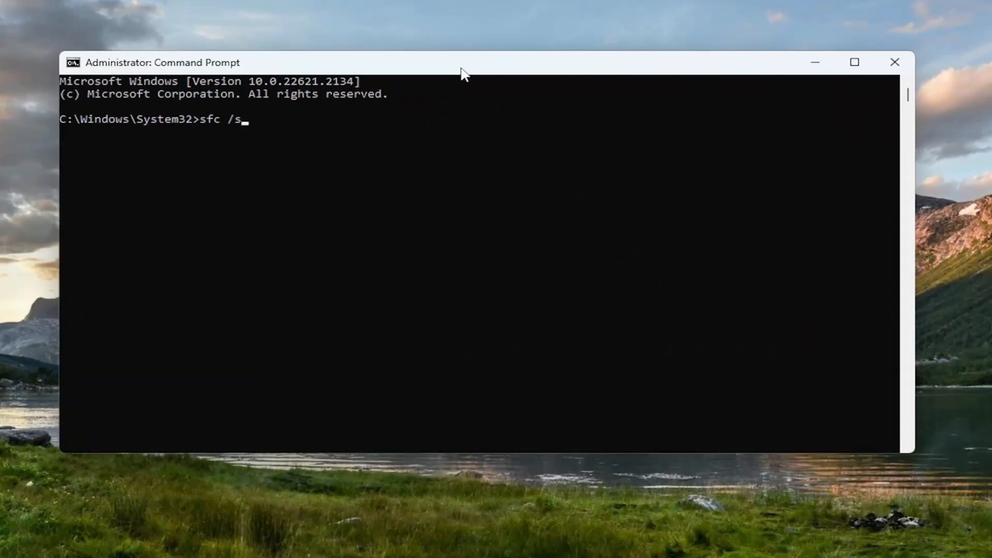
Run sfc /scannow in the administrator Command Prompt to check system files.
text(cannow)
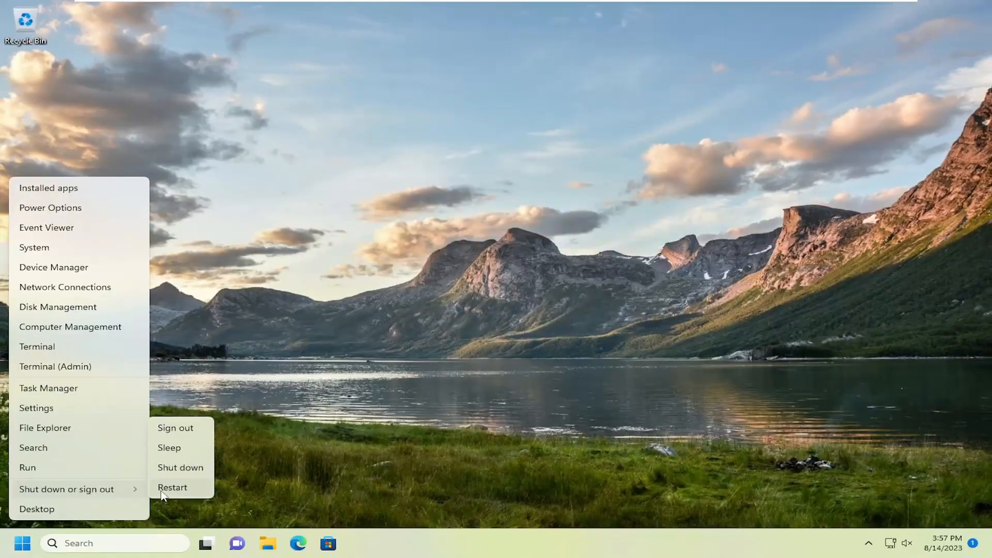
Restart the PC from the Start quick-access menu.
click(173, 487)
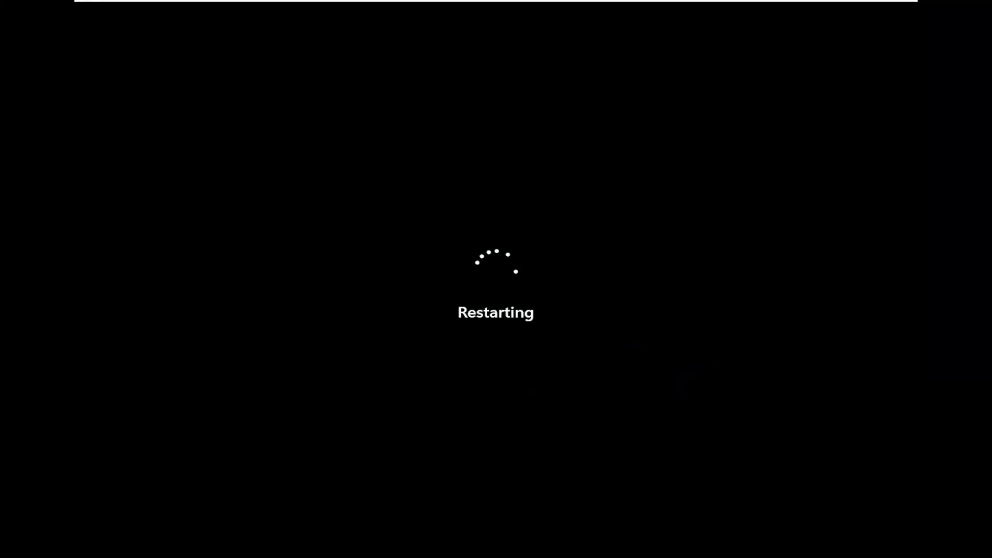